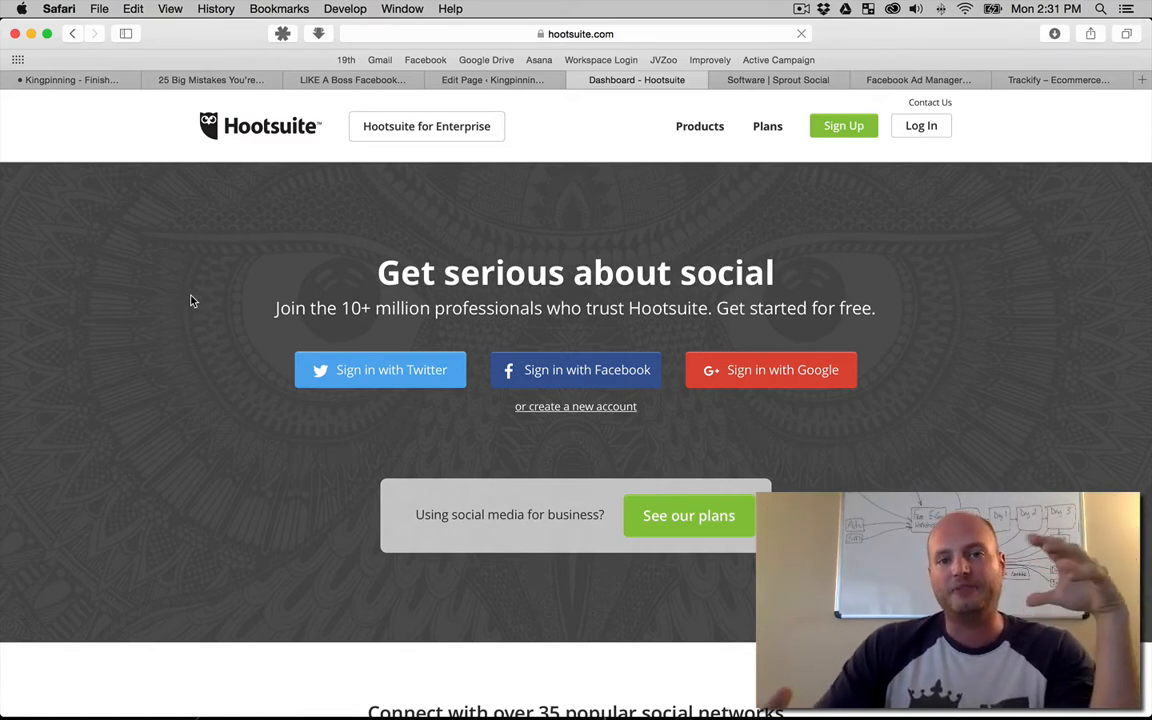
{"action": "mouse_move", "coordinate": [128, 268]}
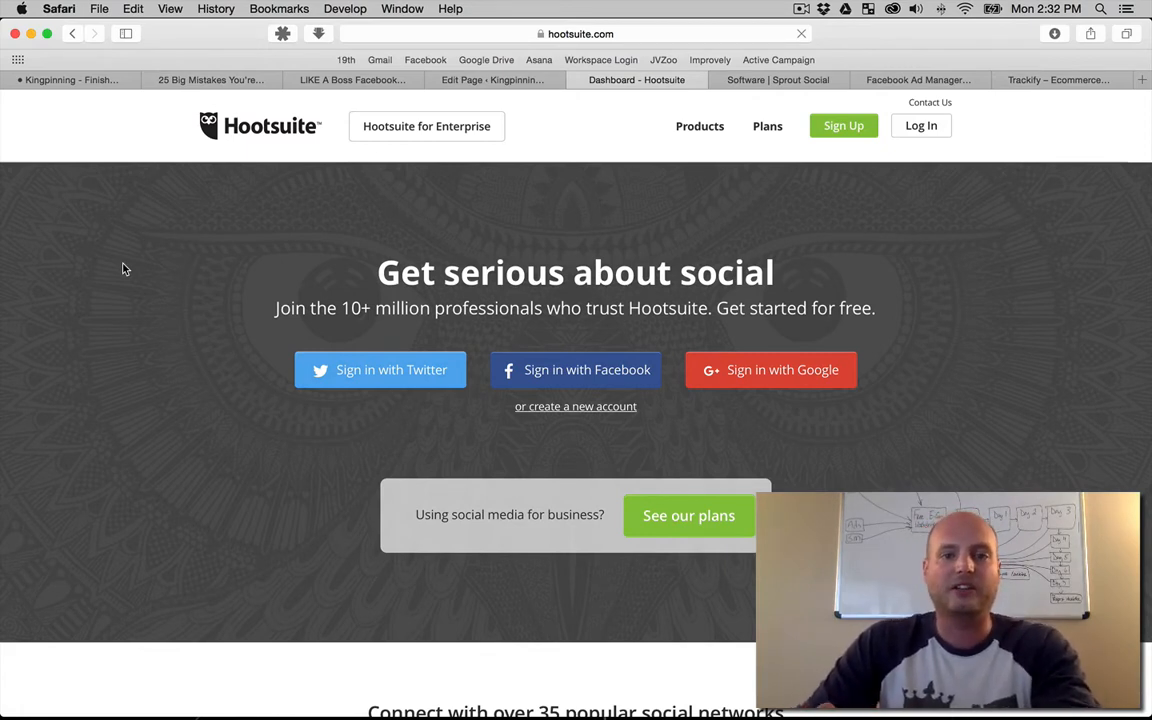
{"action": "mouse_move", "coordinate": [420, 206]}
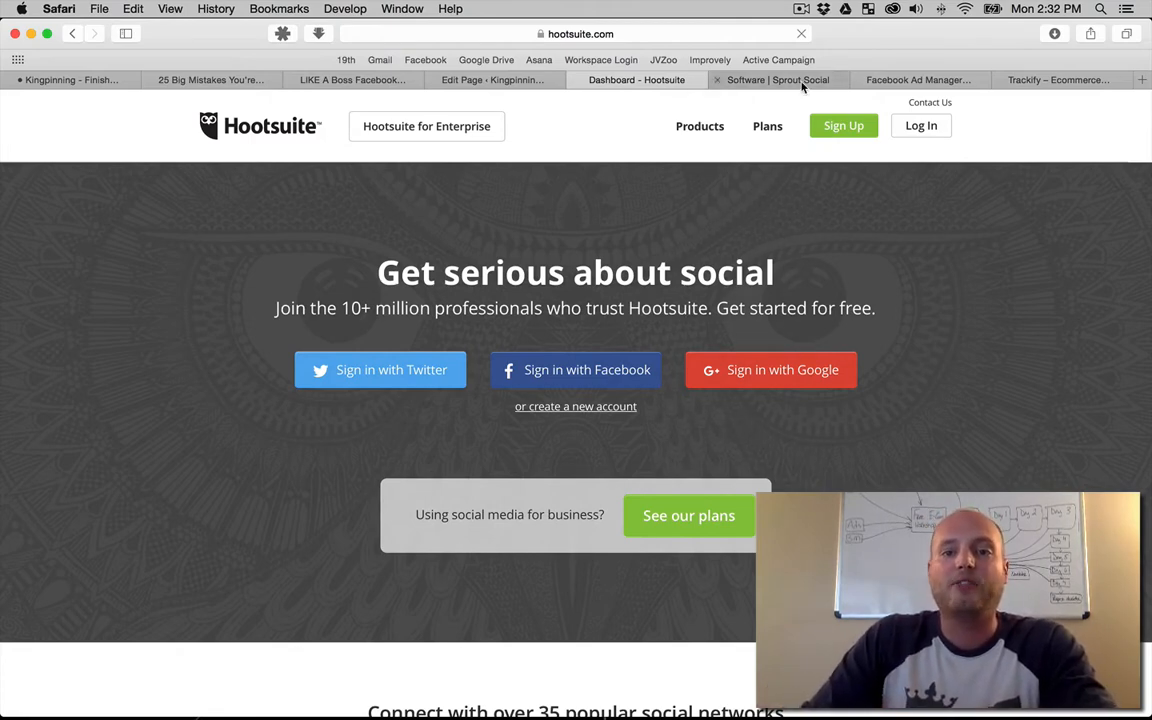
Step: Switch from the Hootsuite page to the Sprout Social home page
{"action": "left_click", "coordinate": [776, 80]}
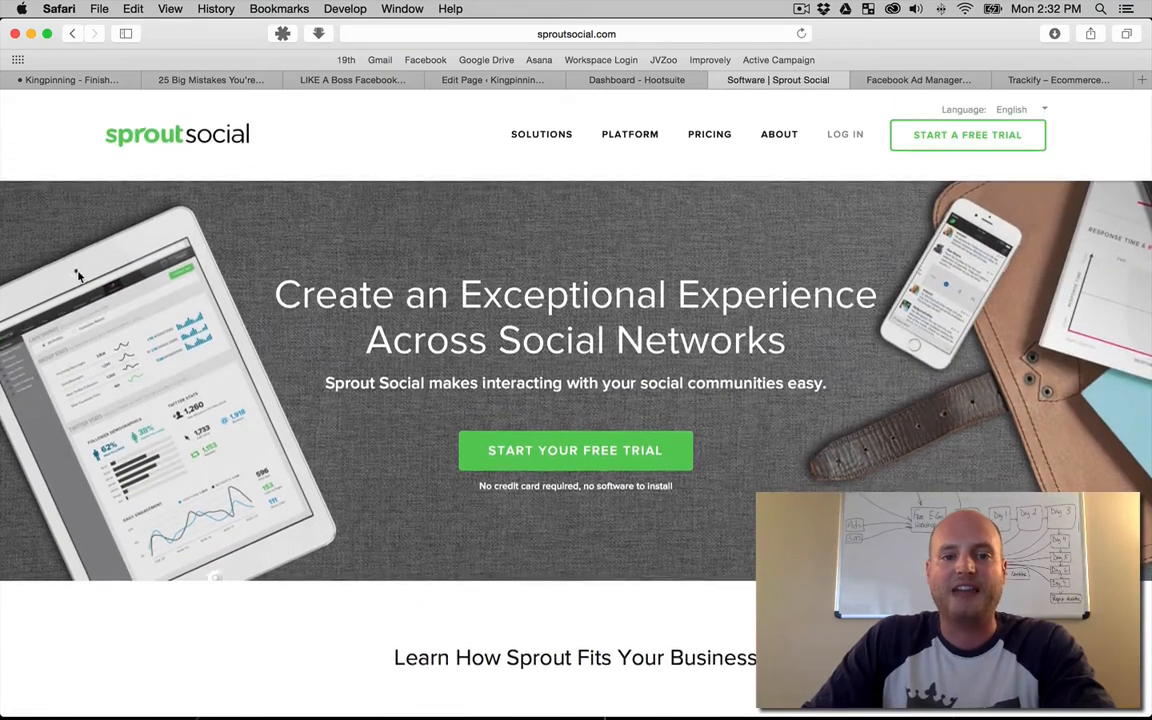
{"action": "scroll", "scroll_direction": "down", "scroll_amount": 3}
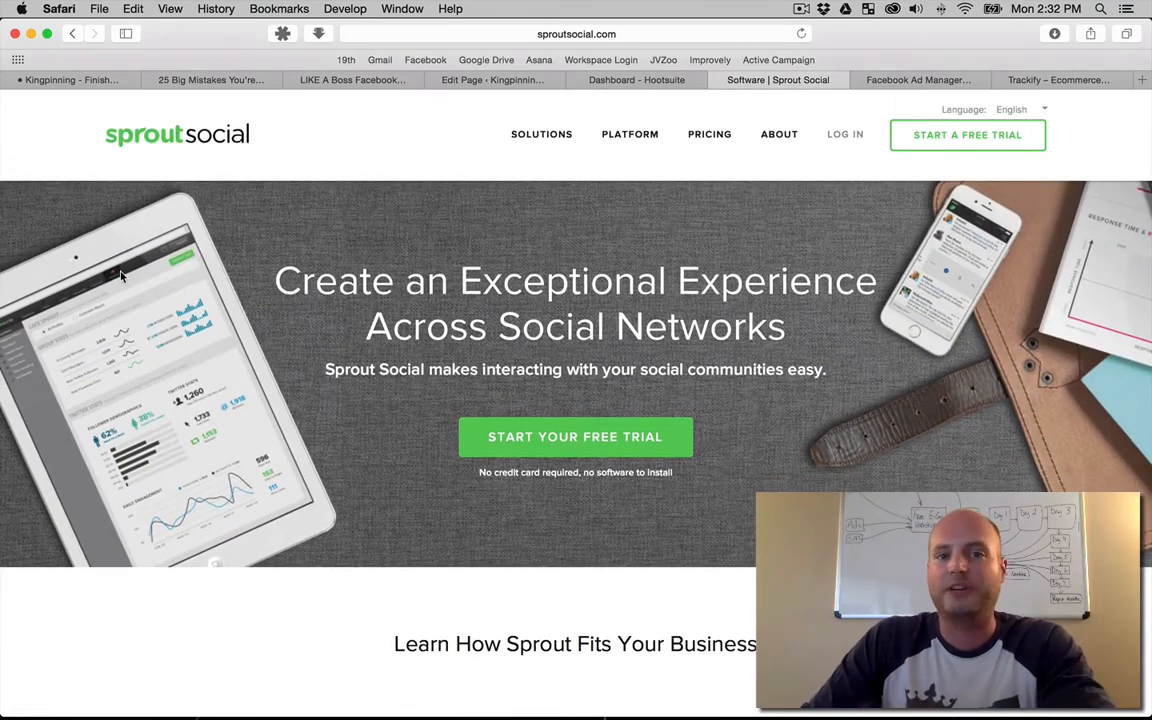
{"action": "scroll", "scroll_direction": "down", "scroll_amount": 3}
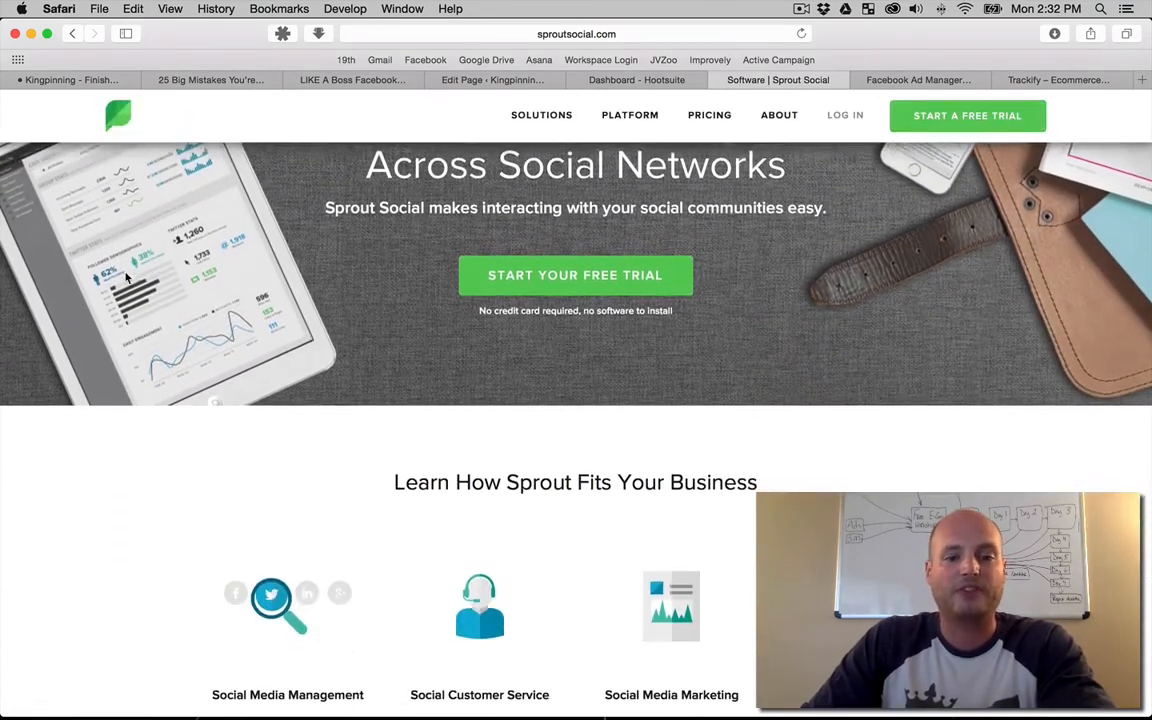
{"action": "scroll", "scroll_direction": "down", "scroll_amount": 3}
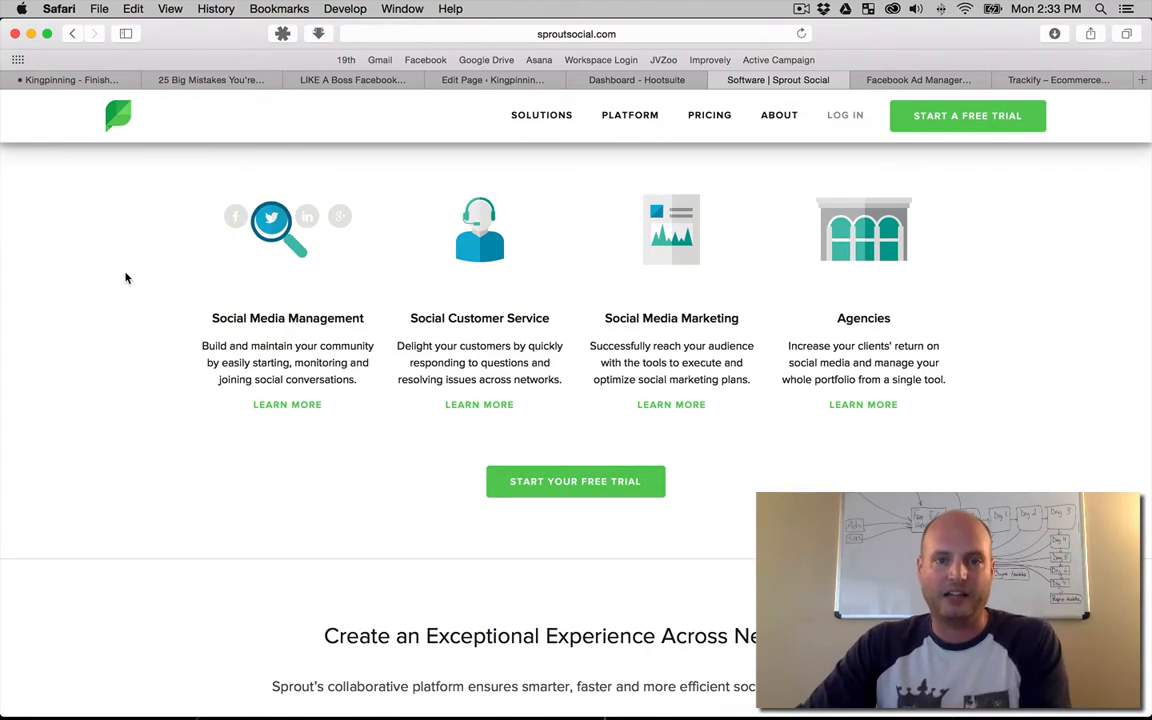
{"action": "mouse_move", "coordinate": [166, 276]}
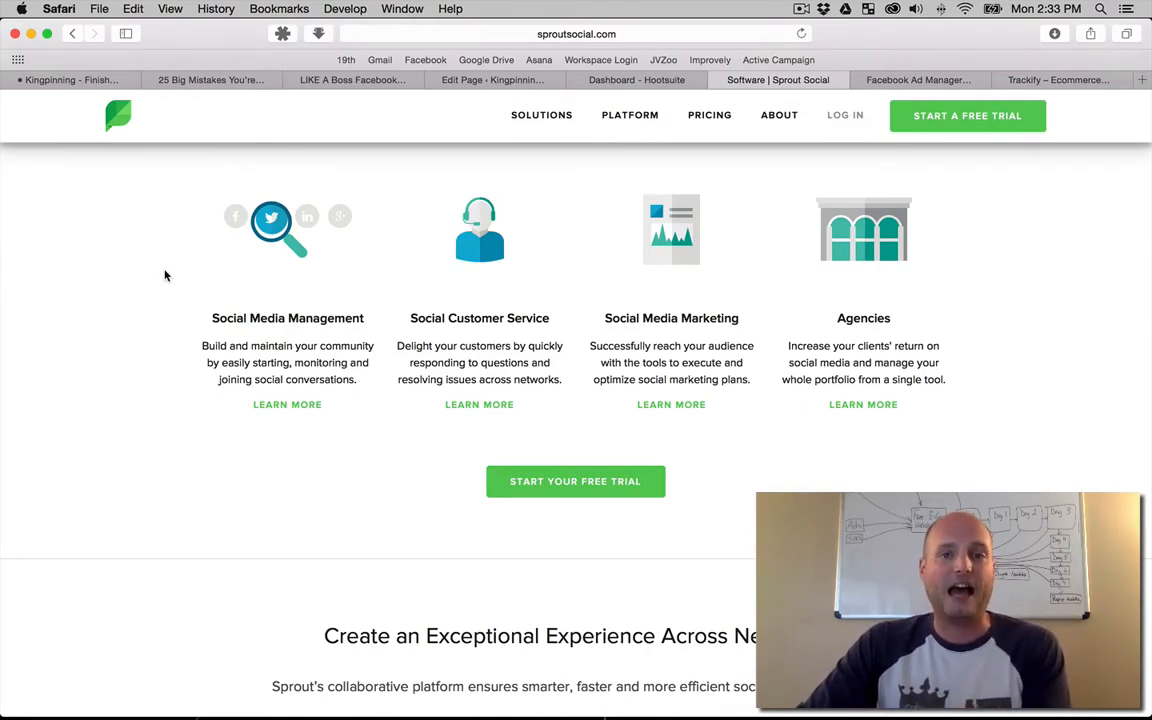
{"action": "mouse_move", "coordinate": [174, 270]}
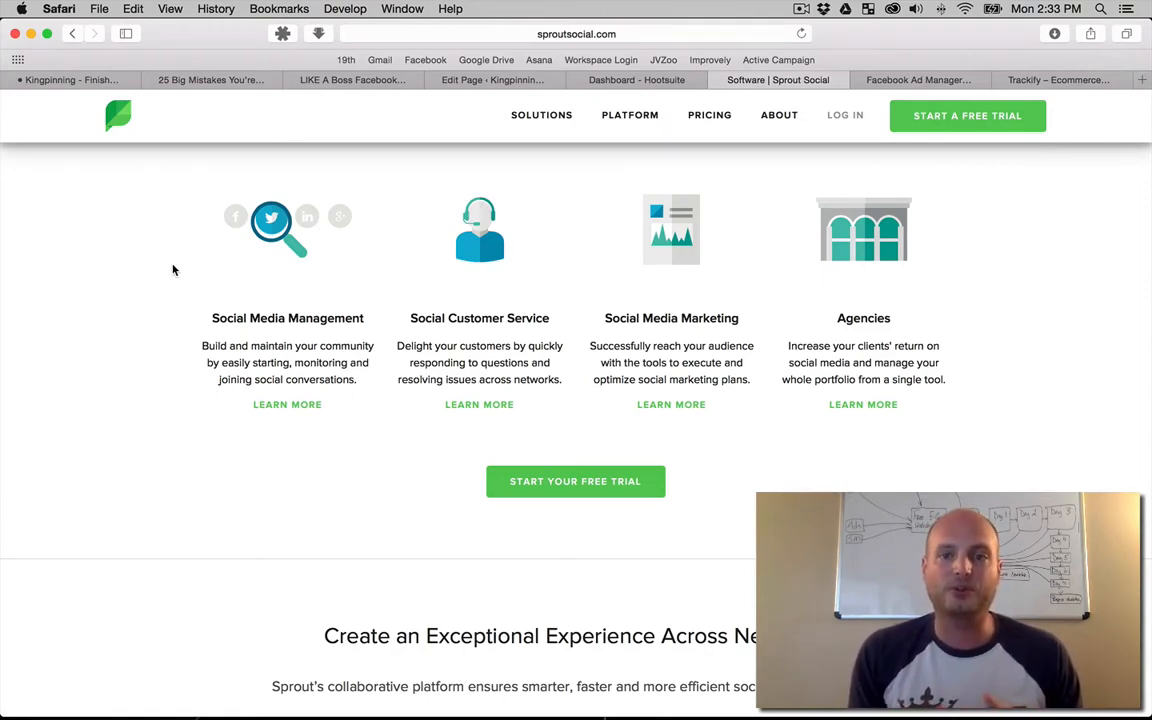
Step: Switch to the Qwaya Facebook ads page and scroll past its $149/month pricing
{"action": "left_click", "coordinate": [916, 80]}
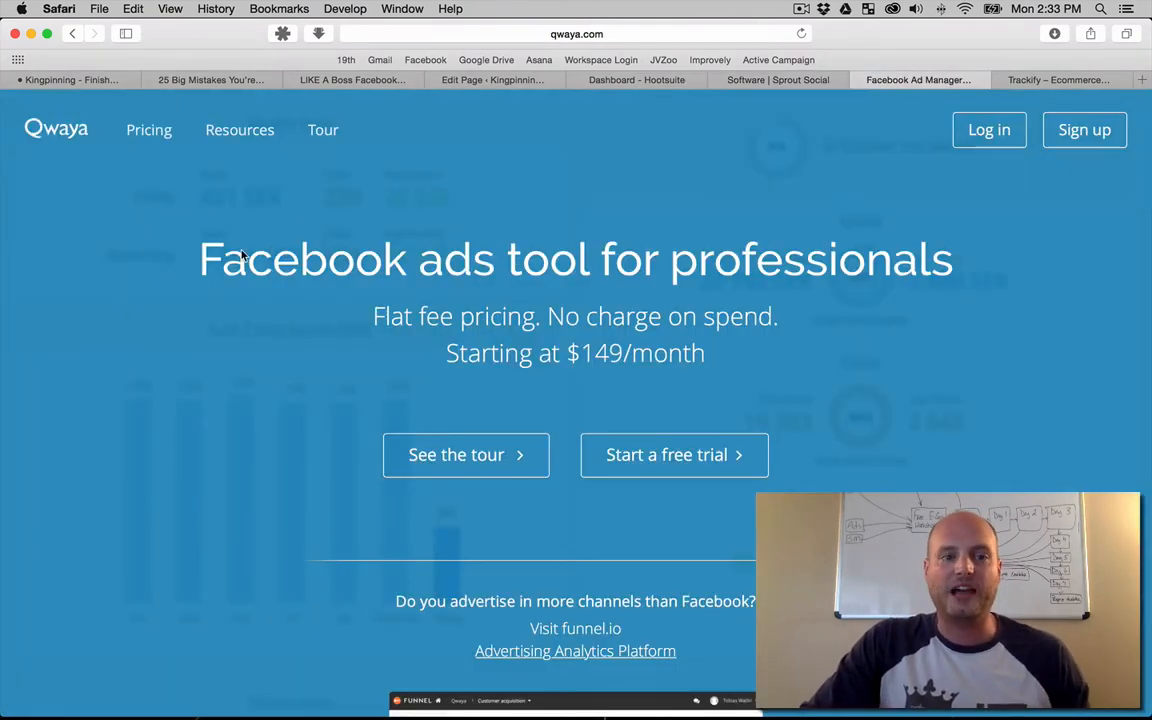
{"action": "mouse_move", "coordinate": [204, 236]}
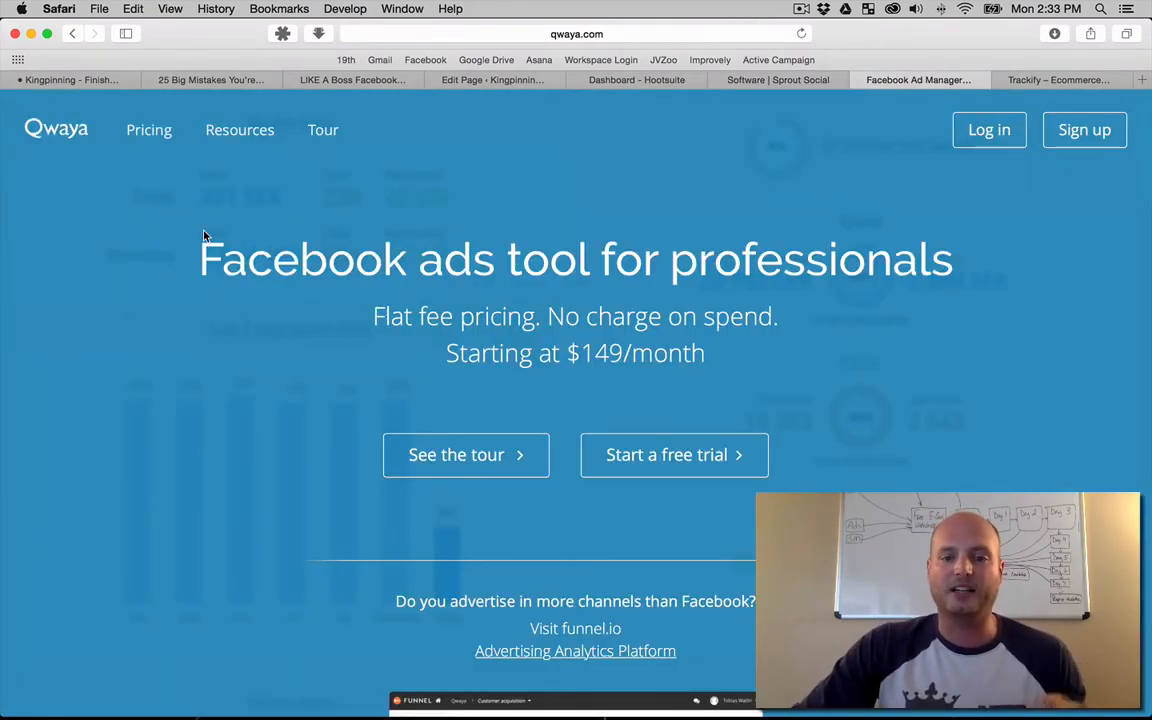
{"action": "scroll", "scroll_direction": "down", "scroll_amount": 3}
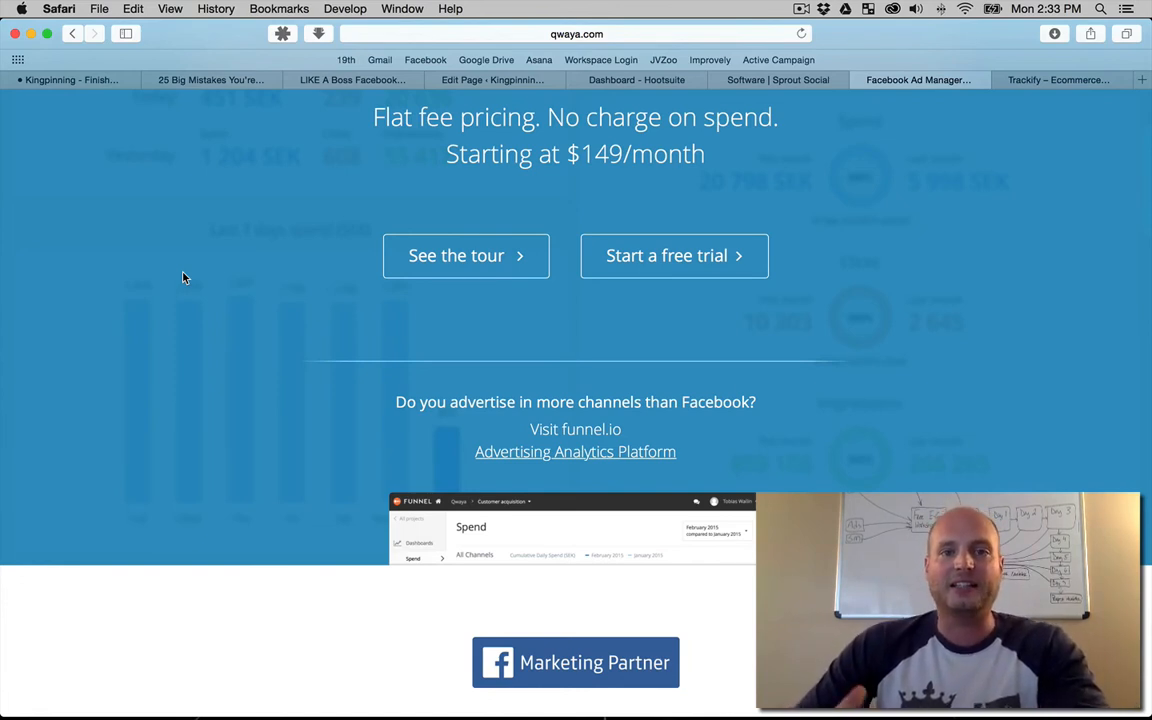
{"action": "mouse_move", "coordinate": [996, 134]}
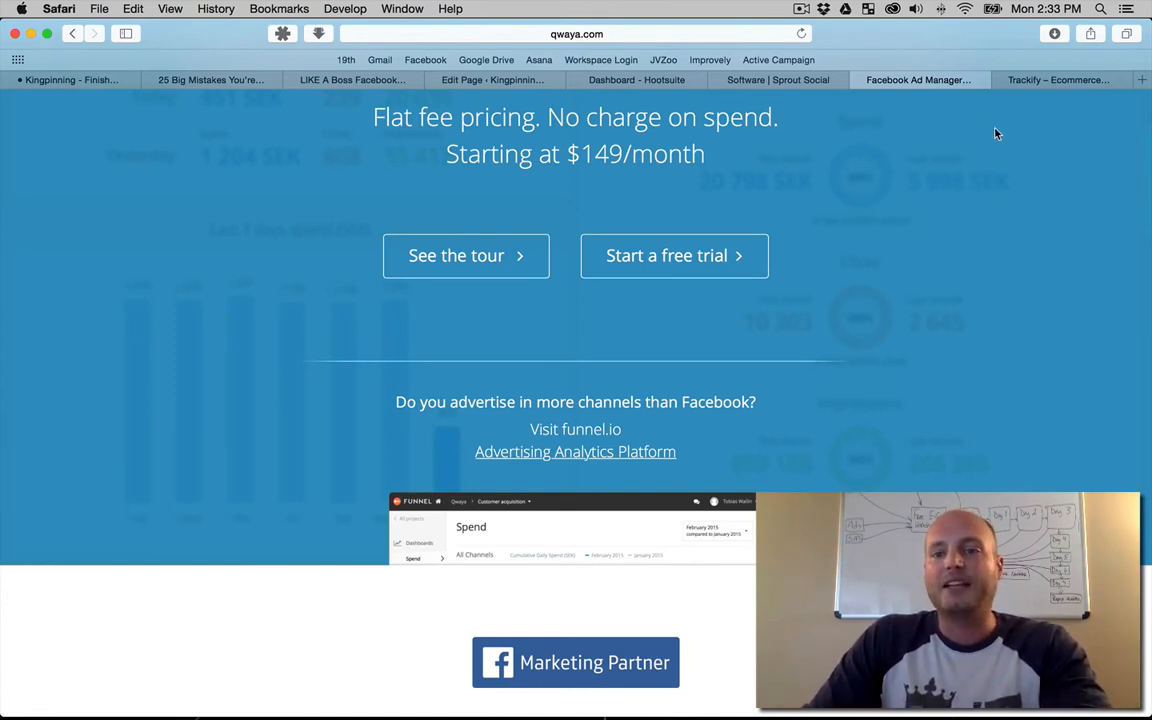
{"action": "mouse_move", "coordinate": [1036, 80]}
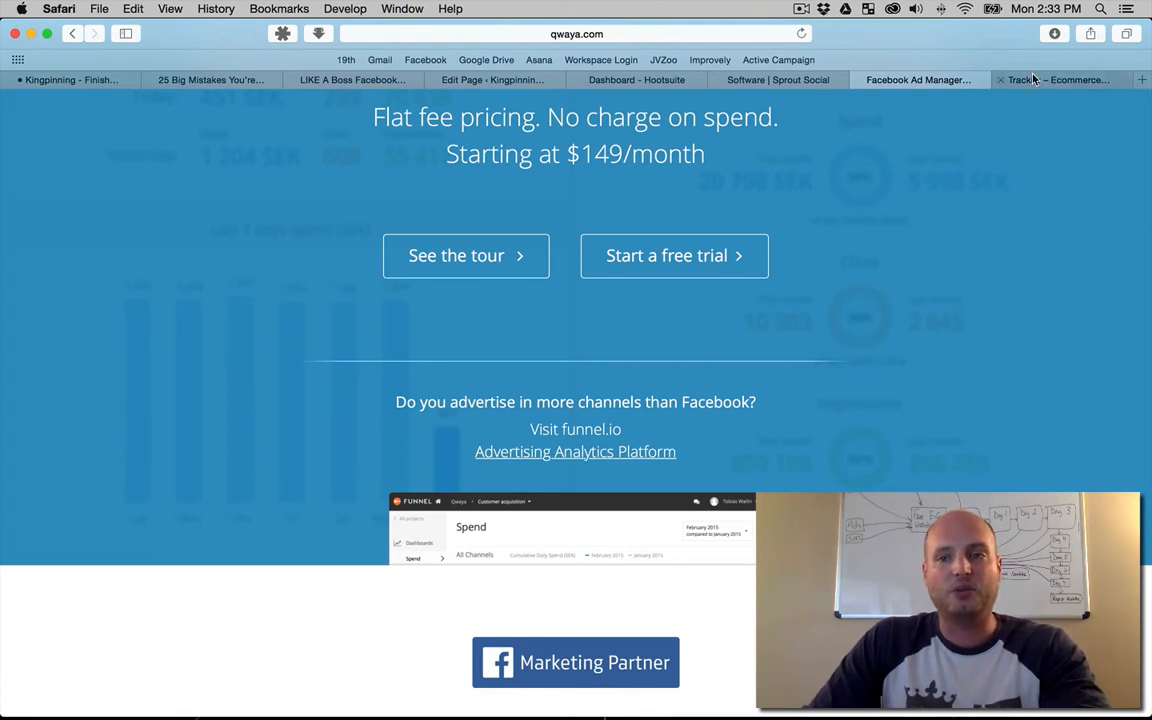
Step: Switch to the Trackify Shopify App Store listing showing $19.95/month with a 10-day trial
{"action": "left_click", "coordinate": [1060, 80]}
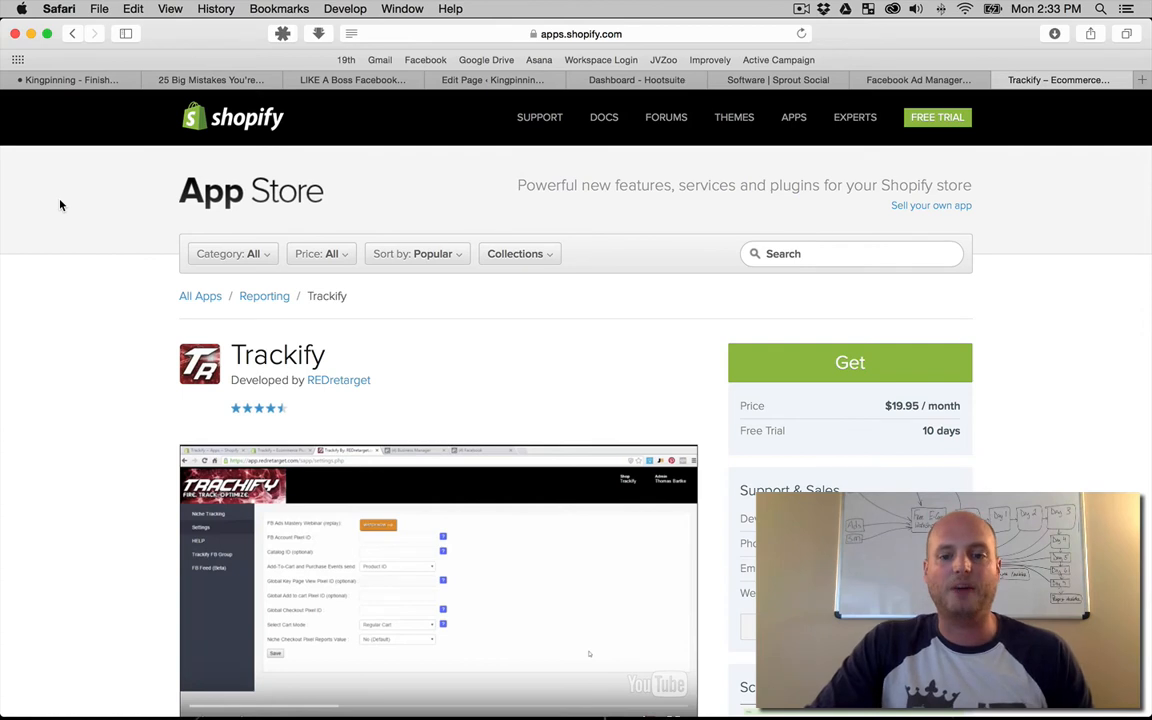
{"action": "scroll", "scroll_direction": "down", "scroll_amount": 3}
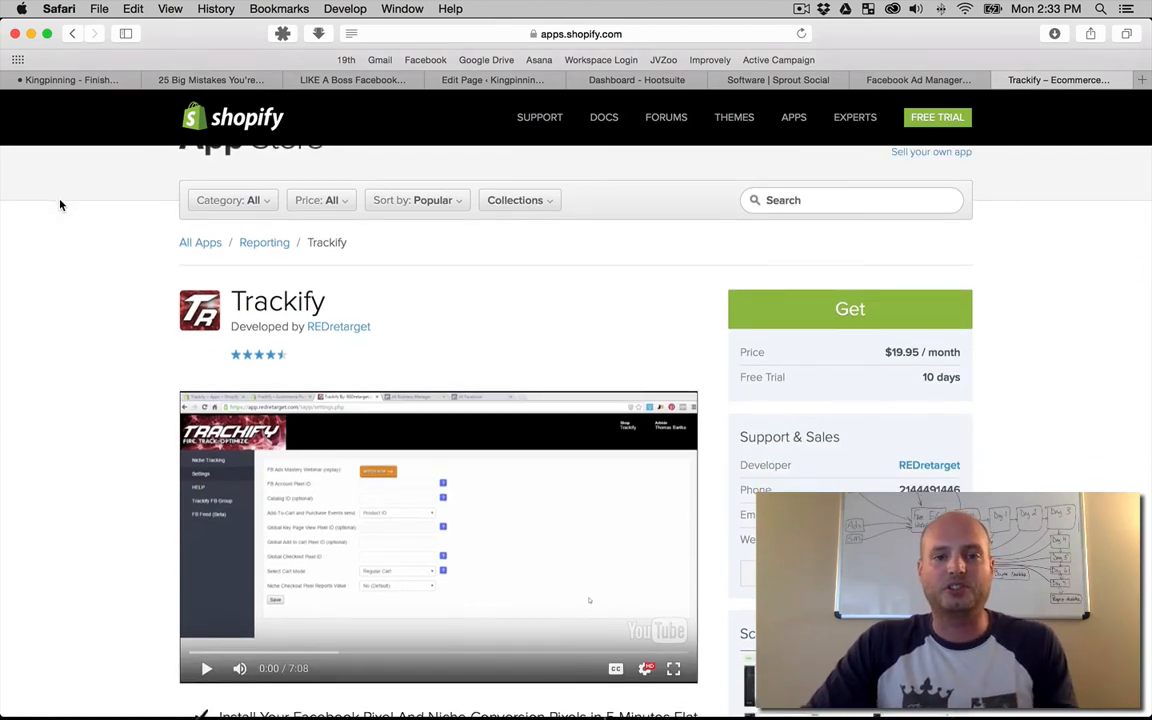